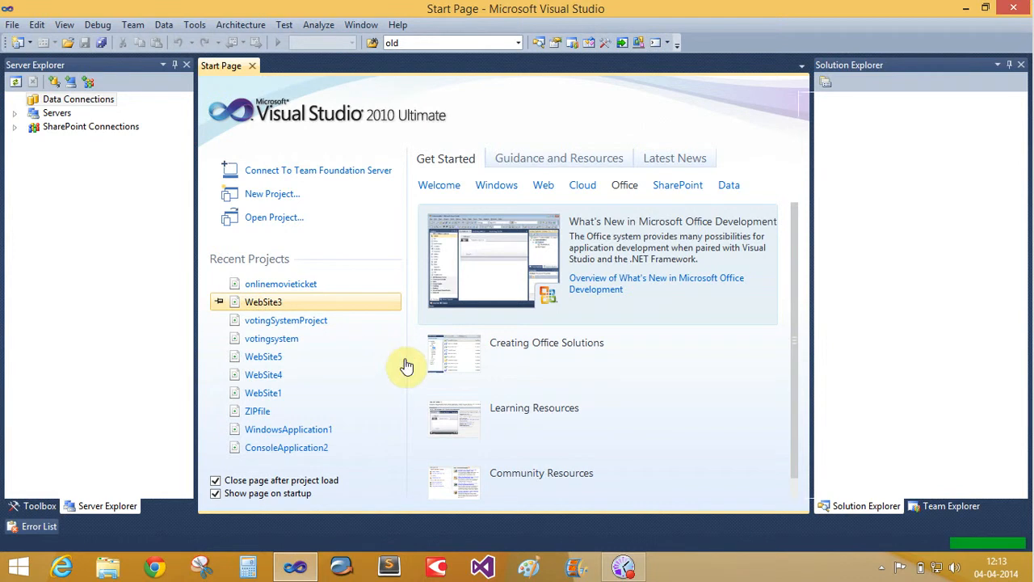
- Open the recent WebSite3 project from the Start Page
{"action": "double_click", "coordinate": [264, 302]}
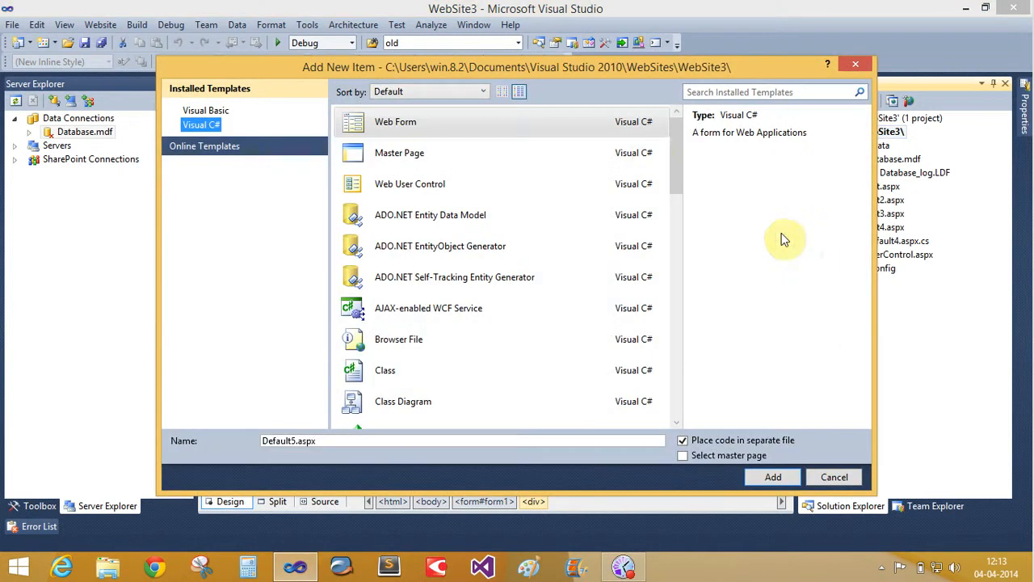
- Choose XML File as the new item type for advertisement.xml
{"action": "scroll", "scroll_direction": "down", "scroll_amount": 3}
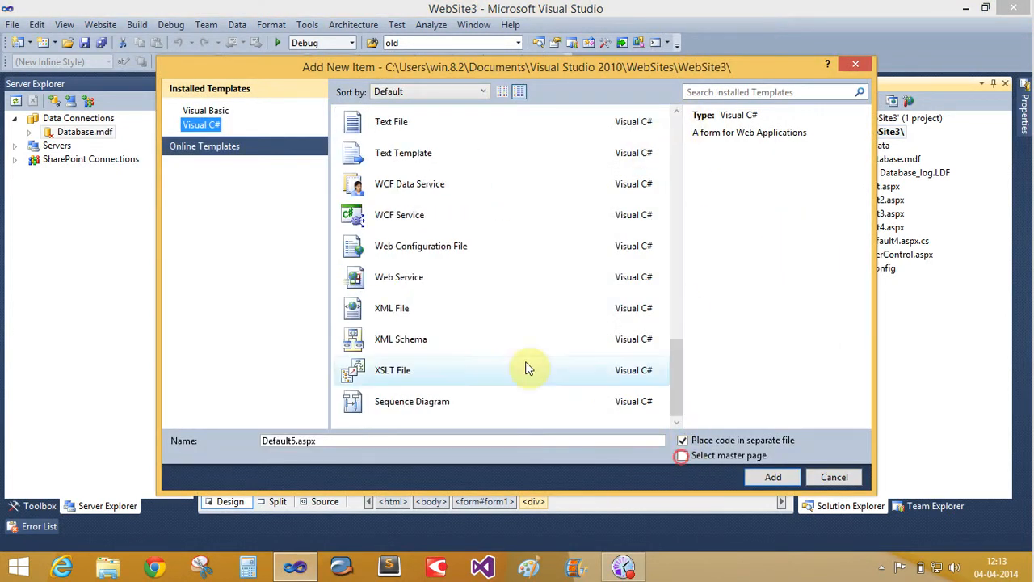
{"action": "left_click", "coordinate": [391, 307]}
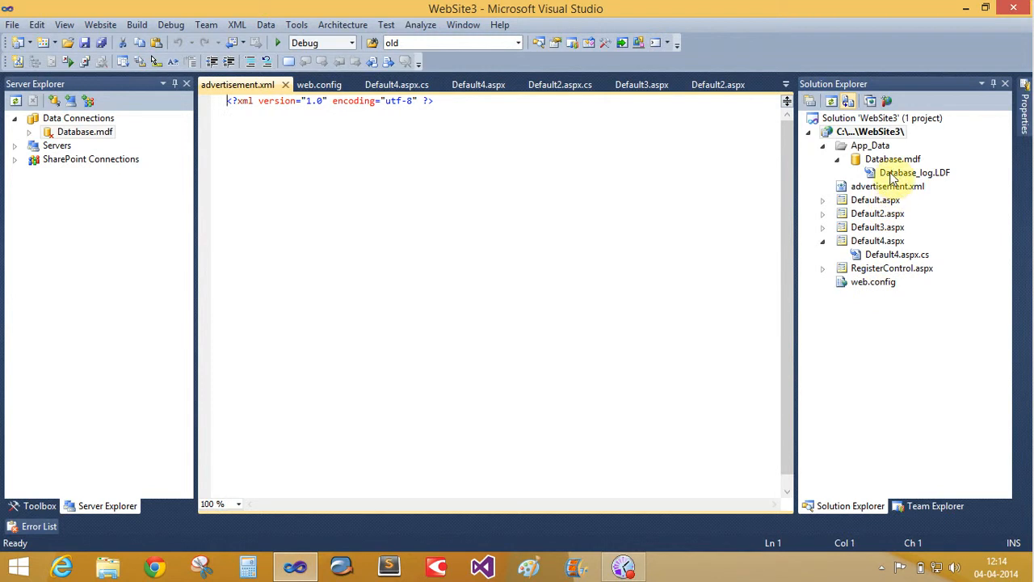
- Write an Advertisements root with one Ad holding an empty ImageUrl in advertisement.xml under App_Data
{"action": "left_click", "coordinate": [886, 186]}
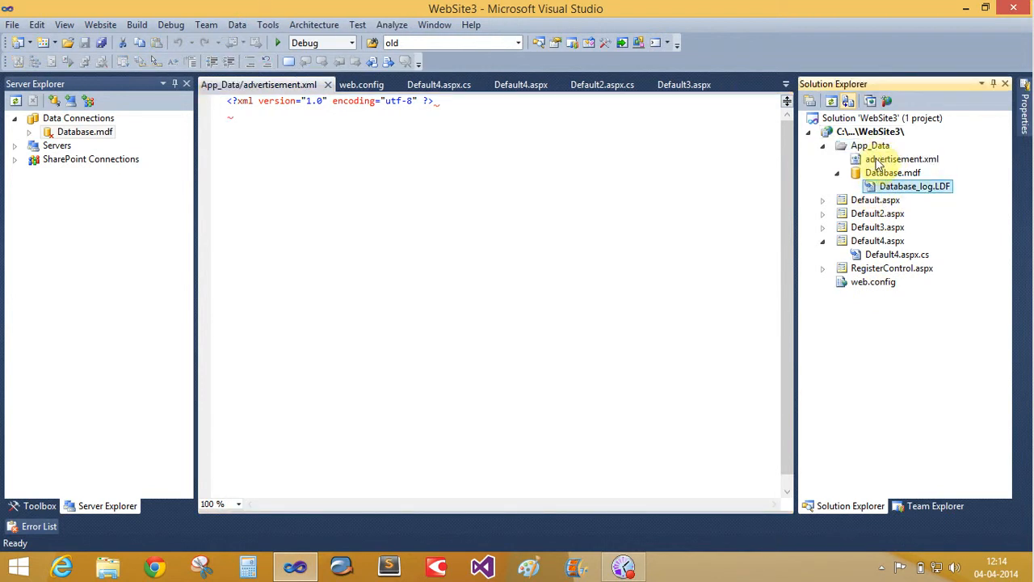
{"action": "left_click", "coordinate": [437, 101]}
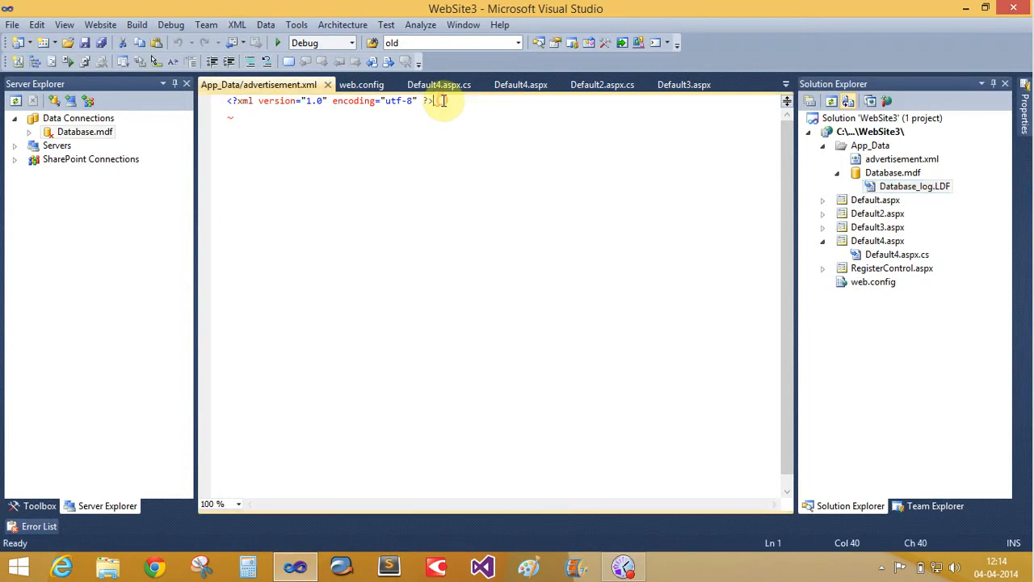
{"action": "type", "text": "<A"}
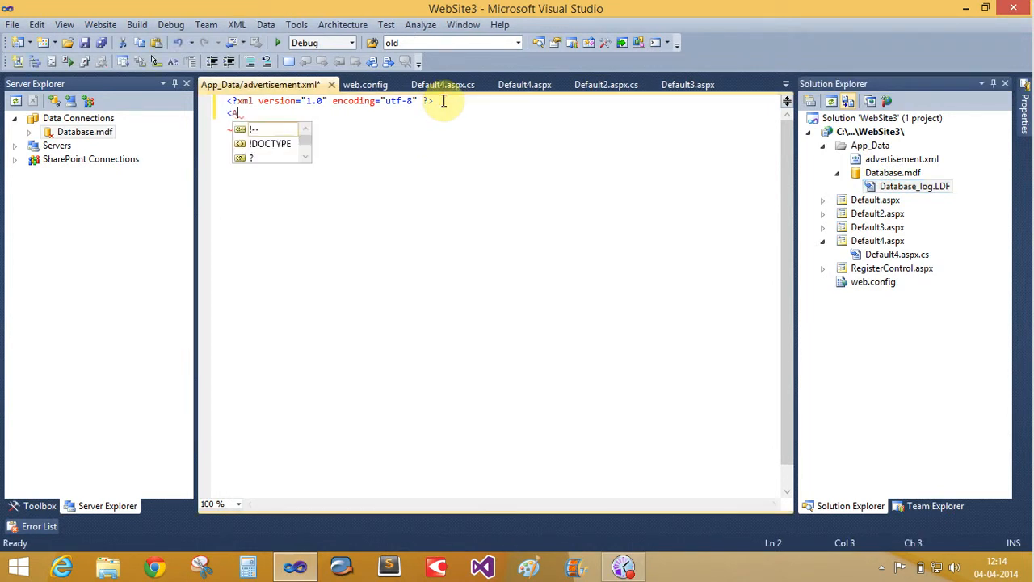
{"action": "type", "text": "dvertisements>"}
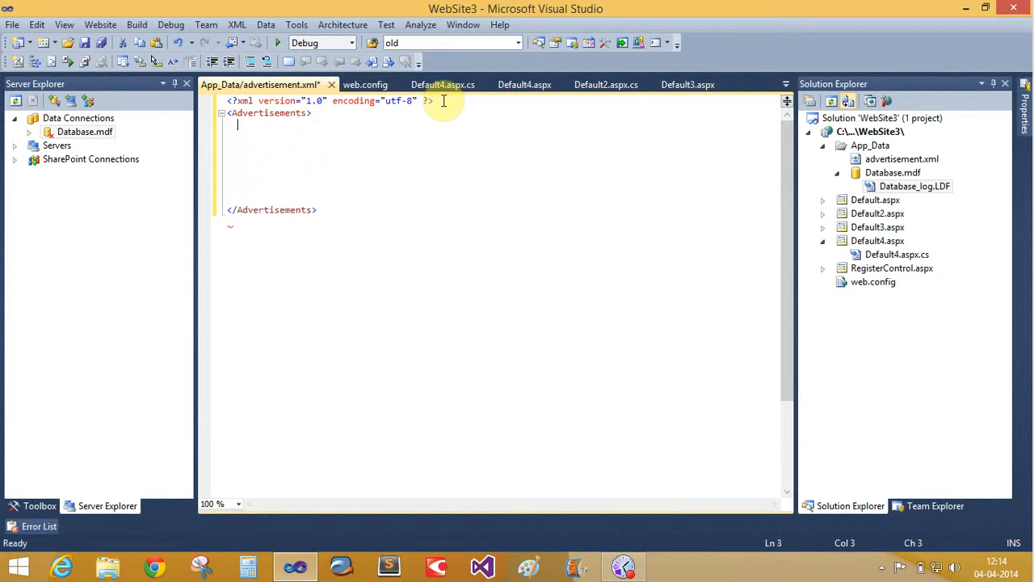
{"action": "type", "text": "<Ad>"}
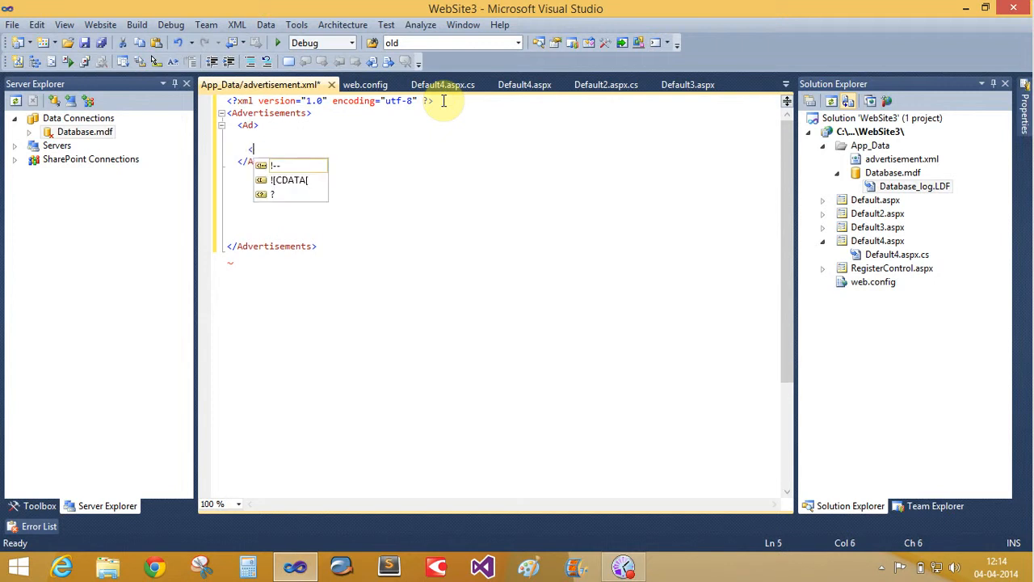
{"action": "type", "text": "ImageUrl></ImageUrl>"}
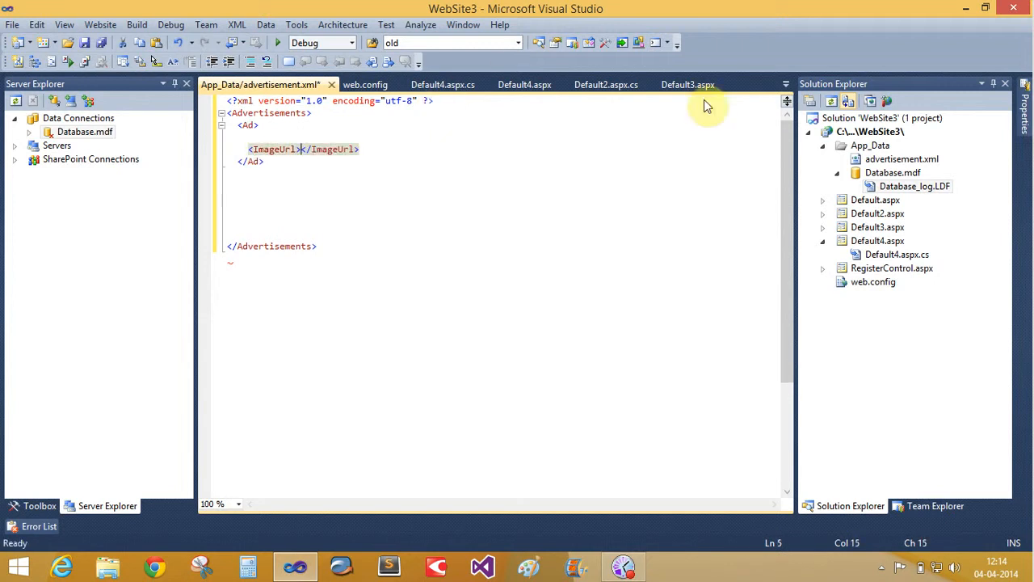
- Create an image folder in the site and add 1.JPG, 2.JPG and 3.JPG from the camera pictures folder
{"action": "right_click", "coordinate": [864, 130]}
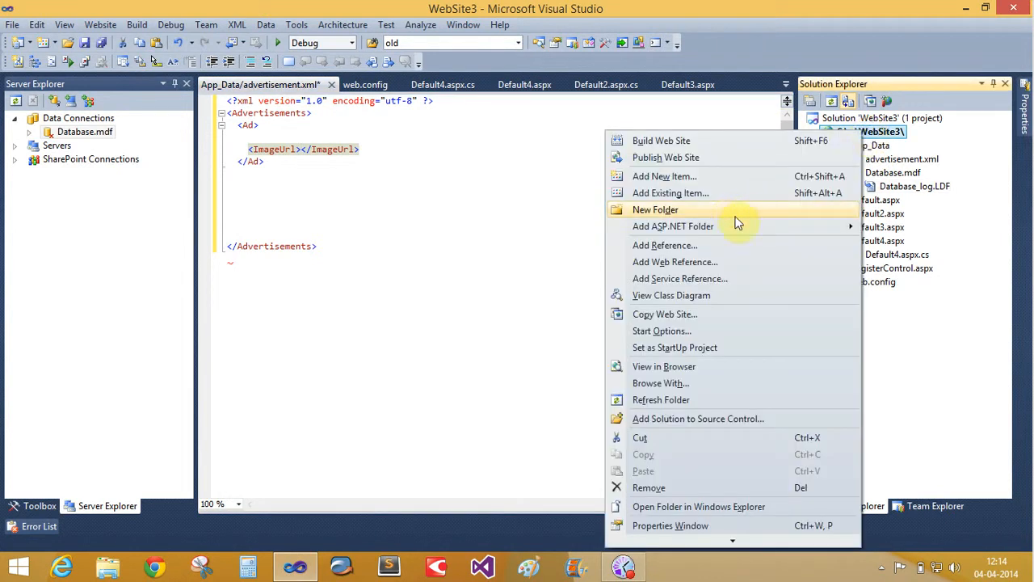
{"action": "left_click", "coordinate": [655, 210]}
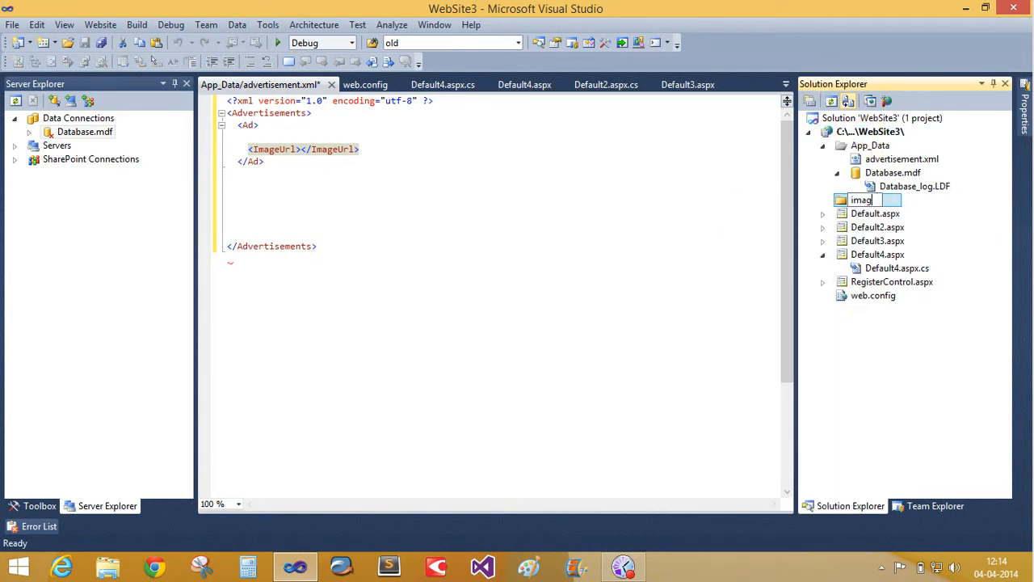
{"action": "right_click", "coordinate": [860, 201]}
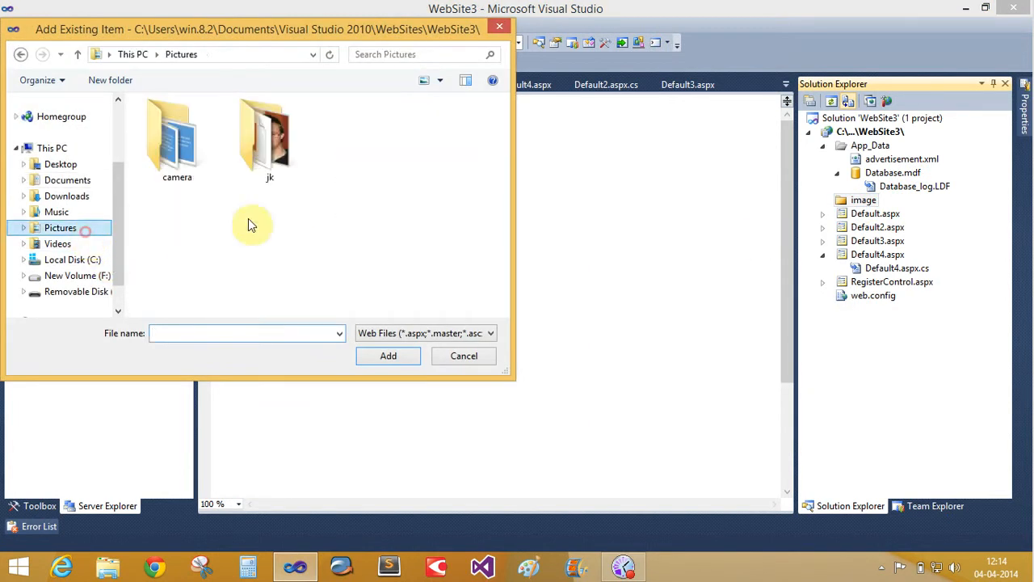
{"action": "double_click", "coordinate": [178, 133]}
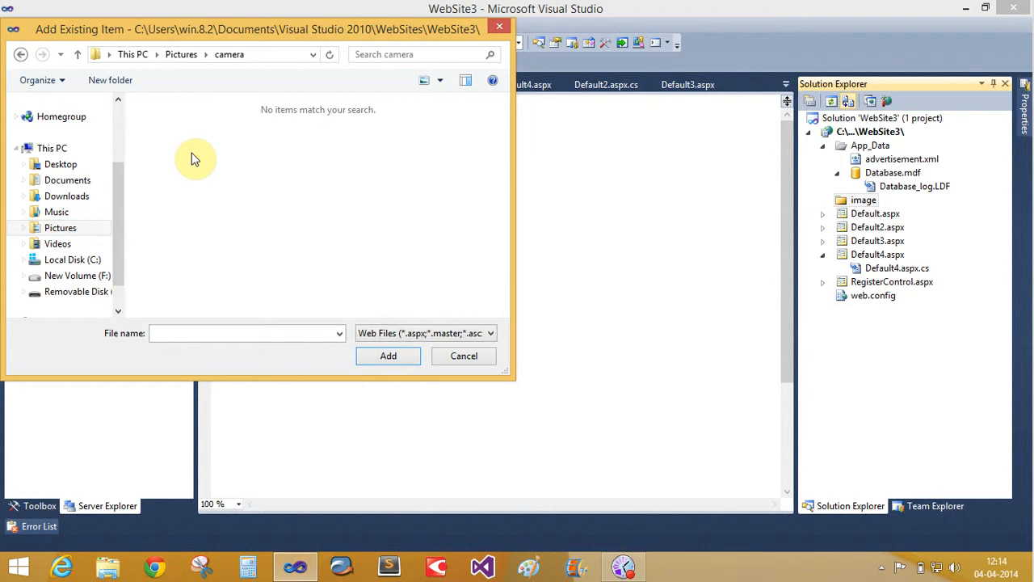
{"action": "left_click", "coordinate": [490, 332]}
{"action": "type", "text": "<ImageUrl>1.</ImageUrl>"}
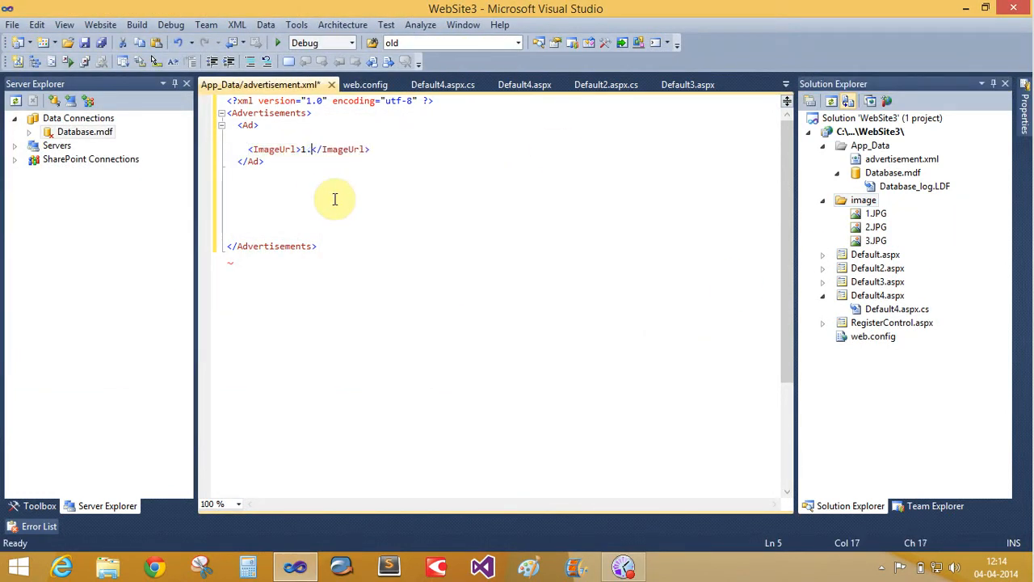
- Give the first Ad ImageUrl 1.JPG with Width and Height 100px, and a second Ad for 2.JPG
{"action": "type", "text": "JPG"}
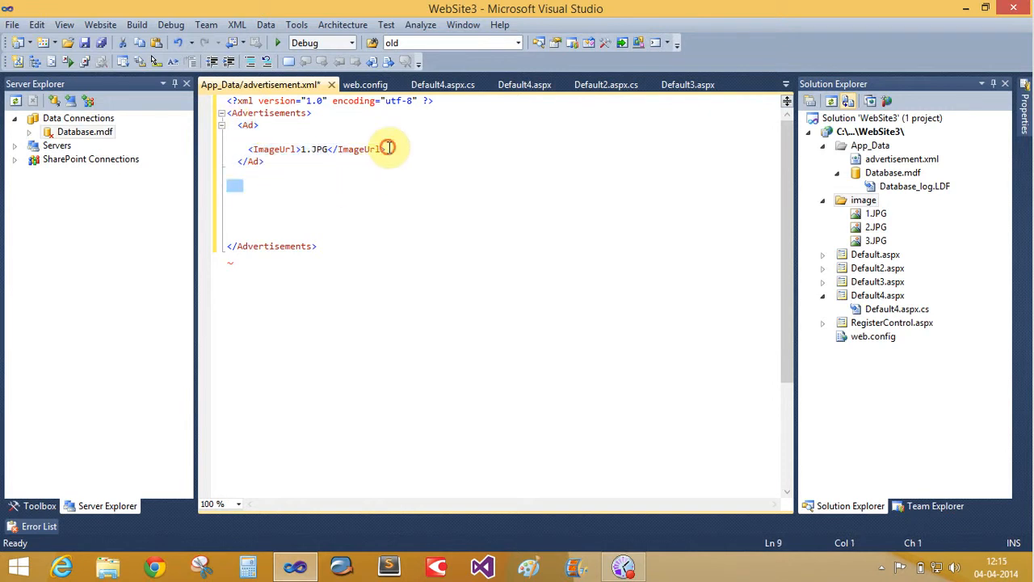
{"action": "type", "text": "<"}
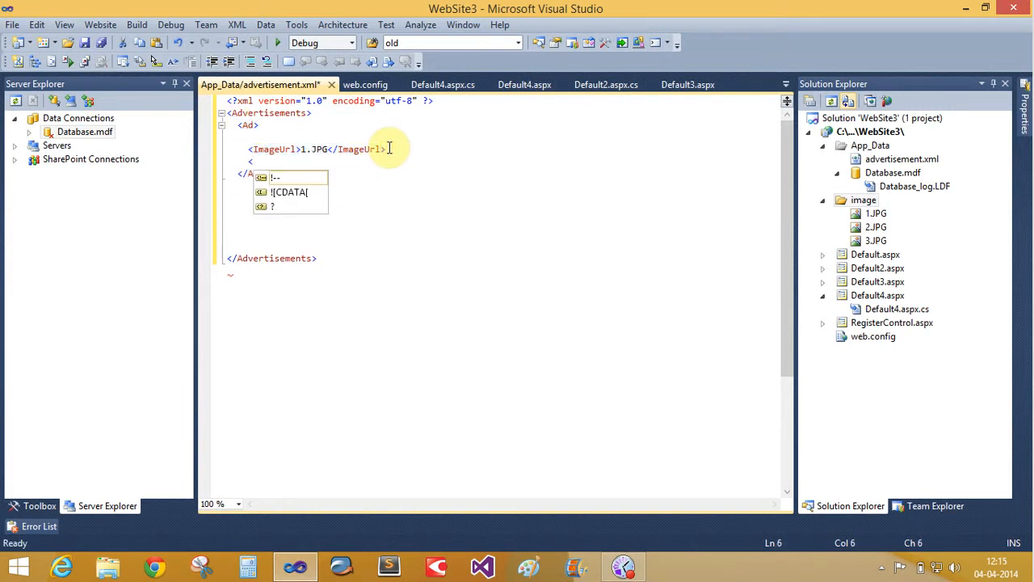
{"action": "type", "text": "<Width></Width>"}
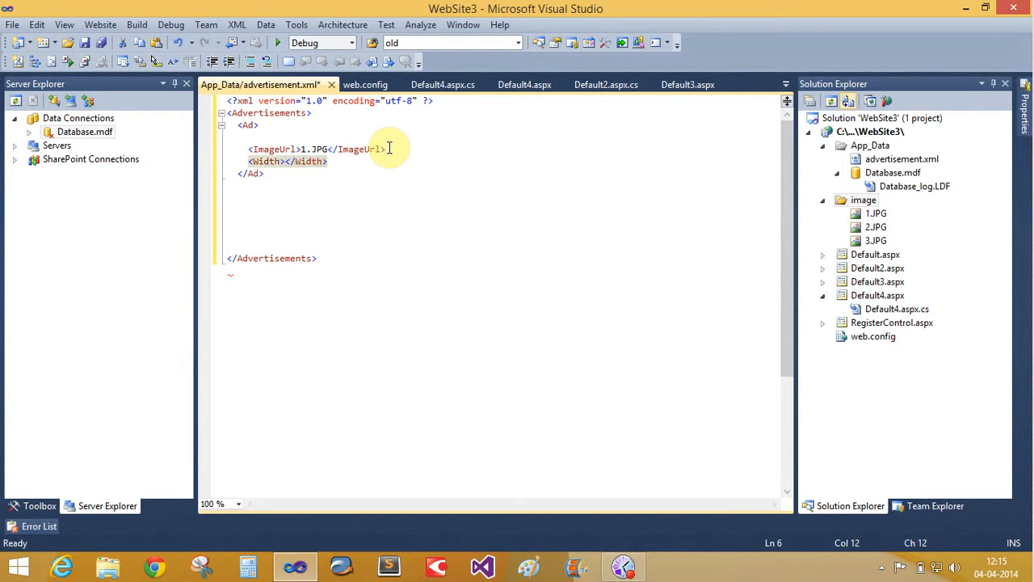
{"action": "type", "text": "100px"}
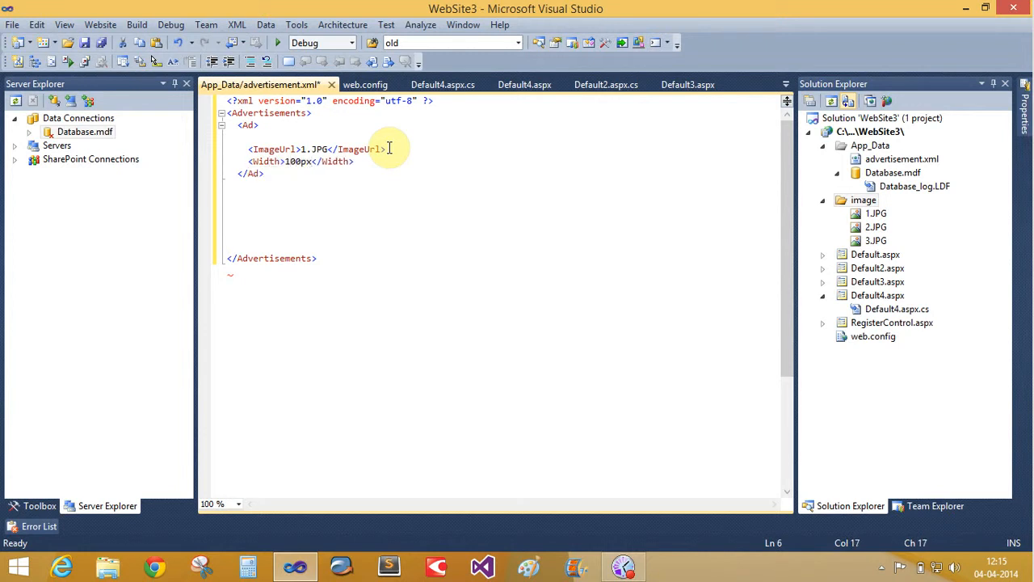
{"action": "type", "text": "<"}
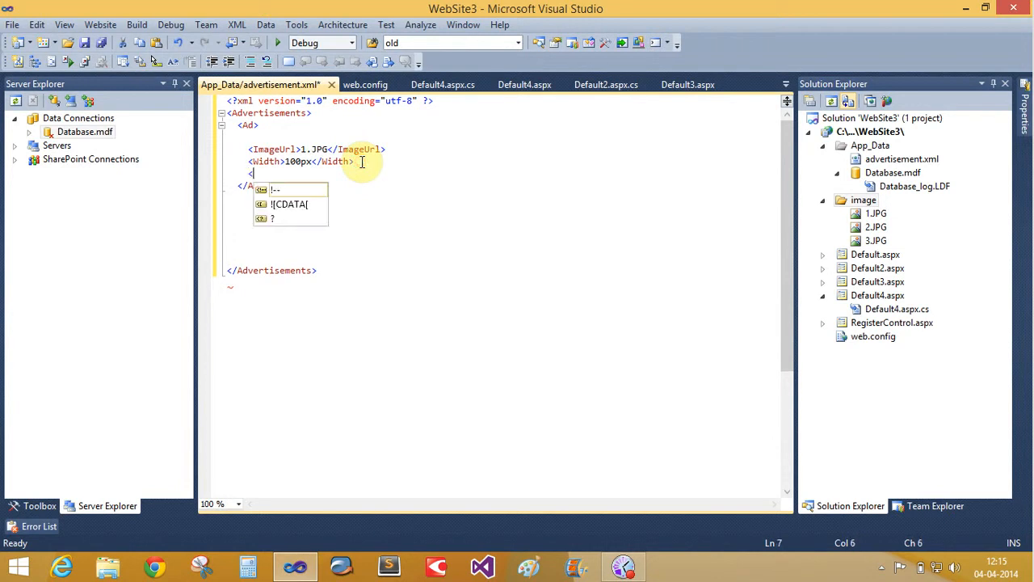
{"action": "type", "text": "Height>100px</Height>"}
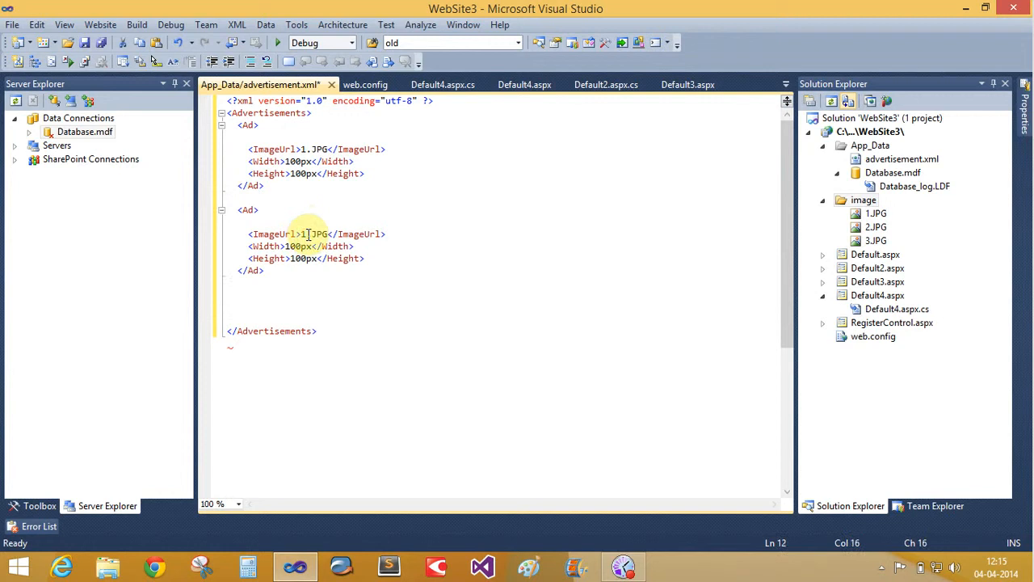
{"action": "type", "text": "2"}
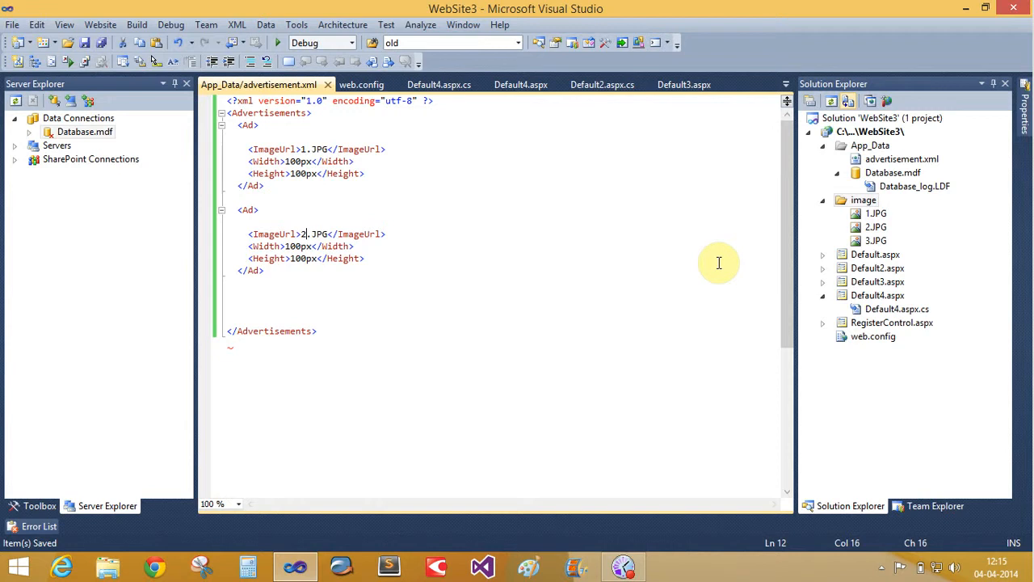
{"action": "mouse_move", "coordinate": [632, 273]}
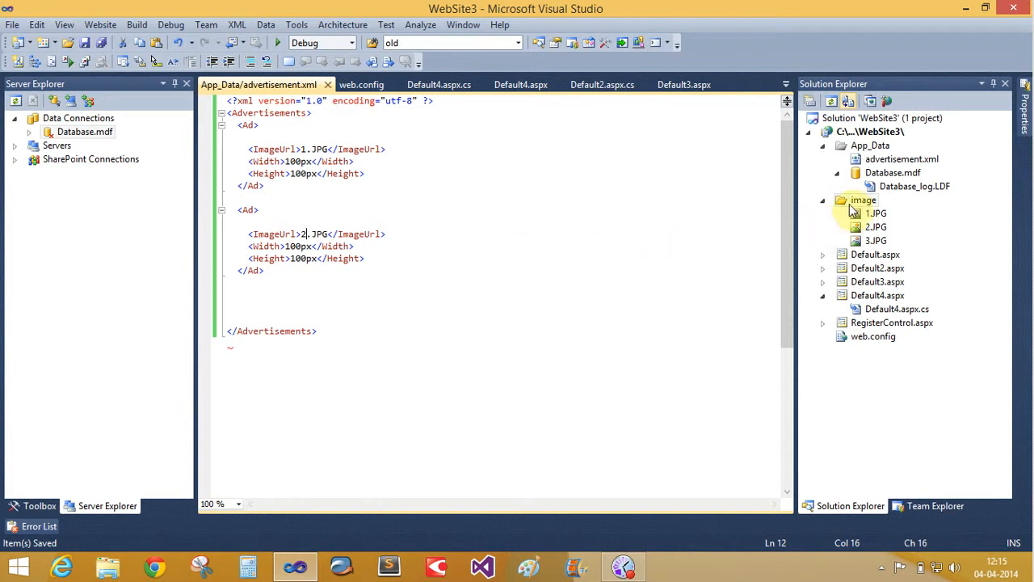
- Add the web form Default5.aspx and place an AdRotator on its design surface
{"action": "left_click", "coordinate": [824, 200]}
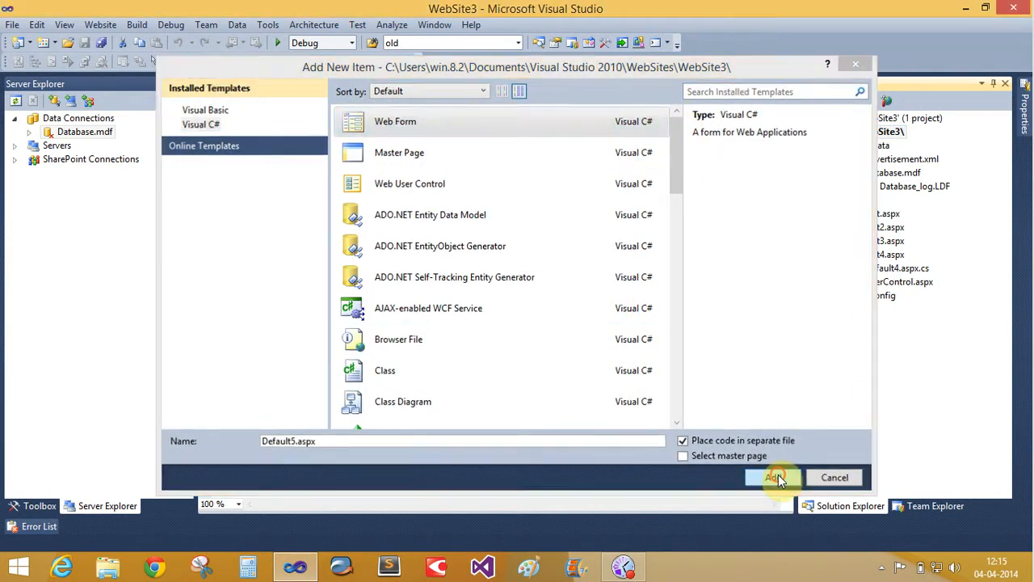
{"action": "left_click", "coordinate": [772, 477]}
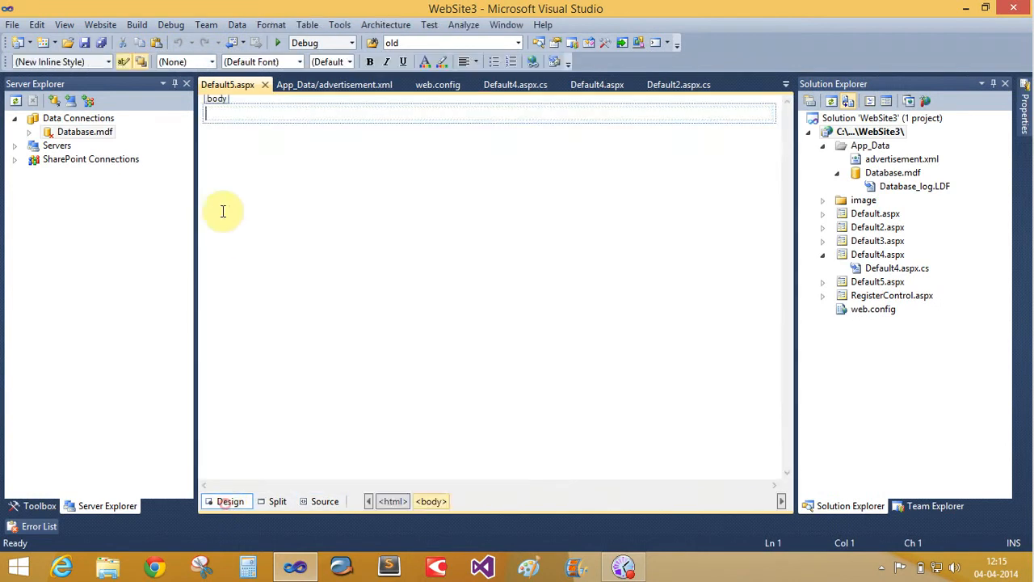
{"action": "left_click", "coordinate": [33, 506]}
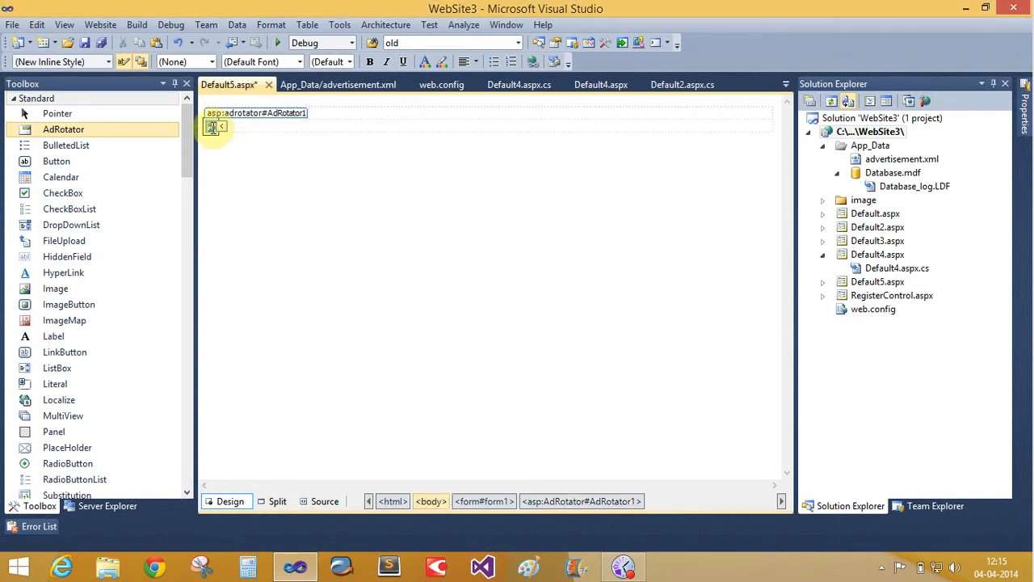
- Set the AdRotator's AdvertisementFile to advertisement.xml and preview the page in a browser
{"action": "left_click", "coordinate": [213, 126]}
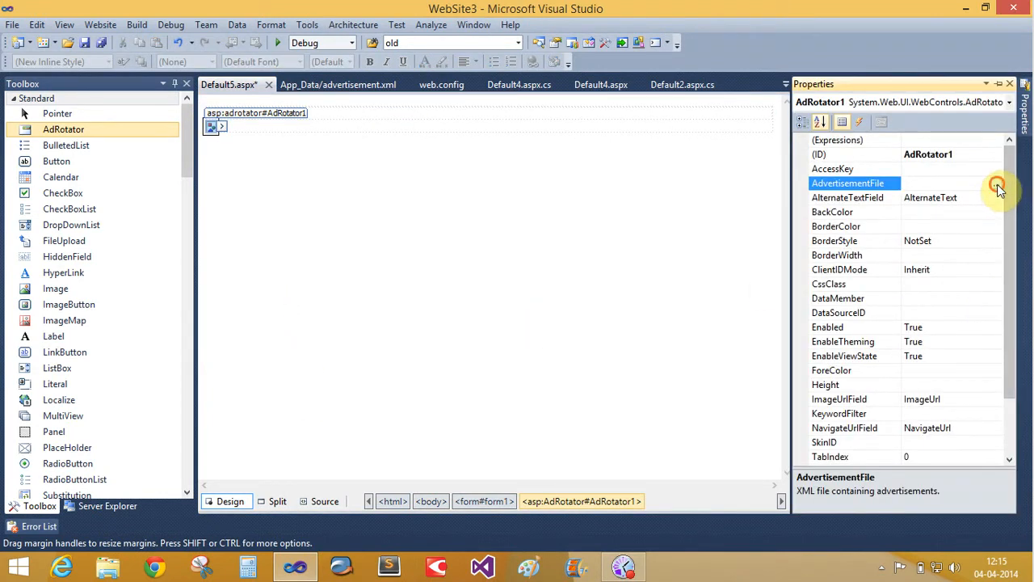
{"action": "left_click", "coordinate": [999, 191]}
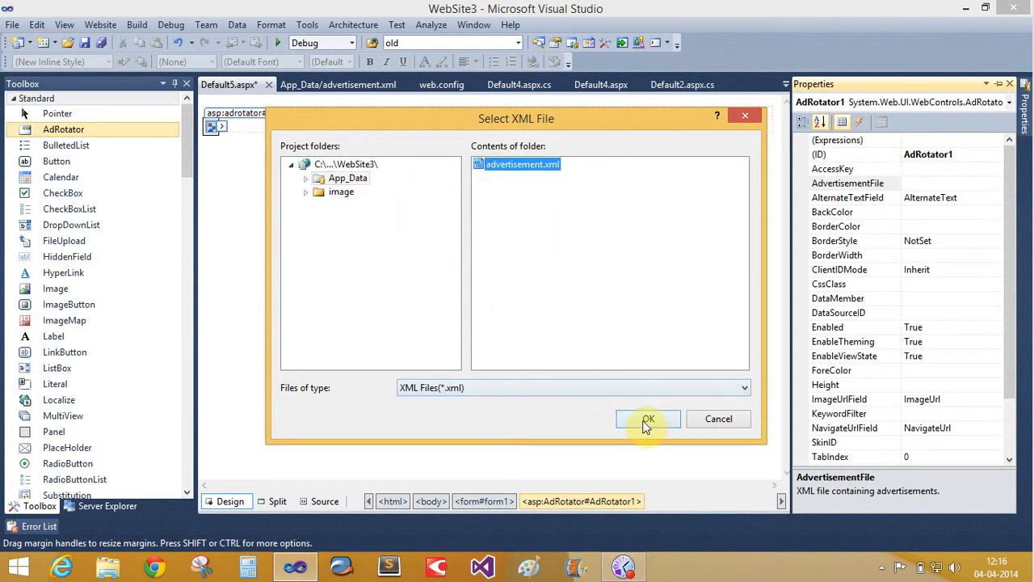
{"action": "left_click", "coordinate": [648, 419]}
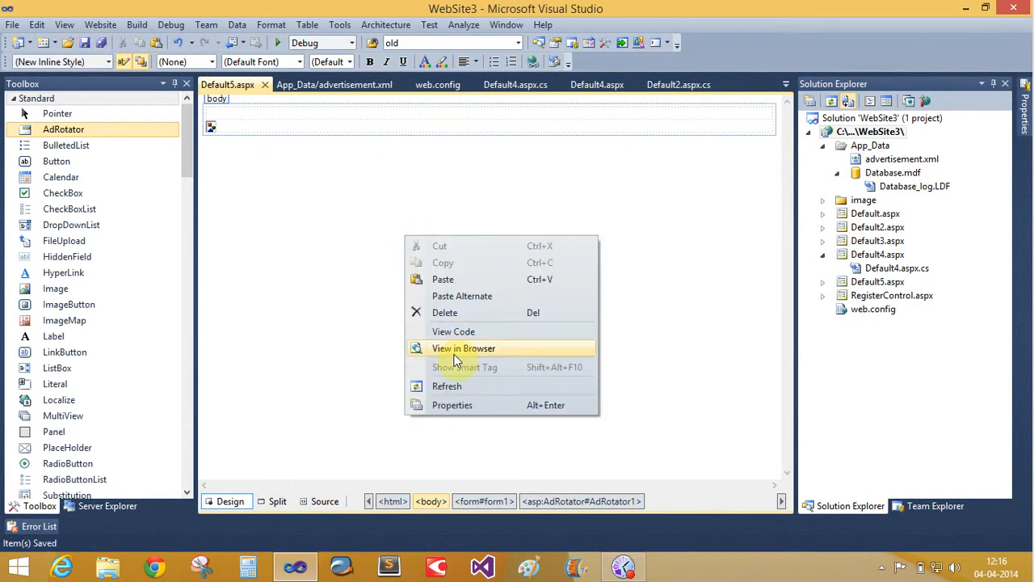
{"action": "left_click", "coordinate": [463, 349]}
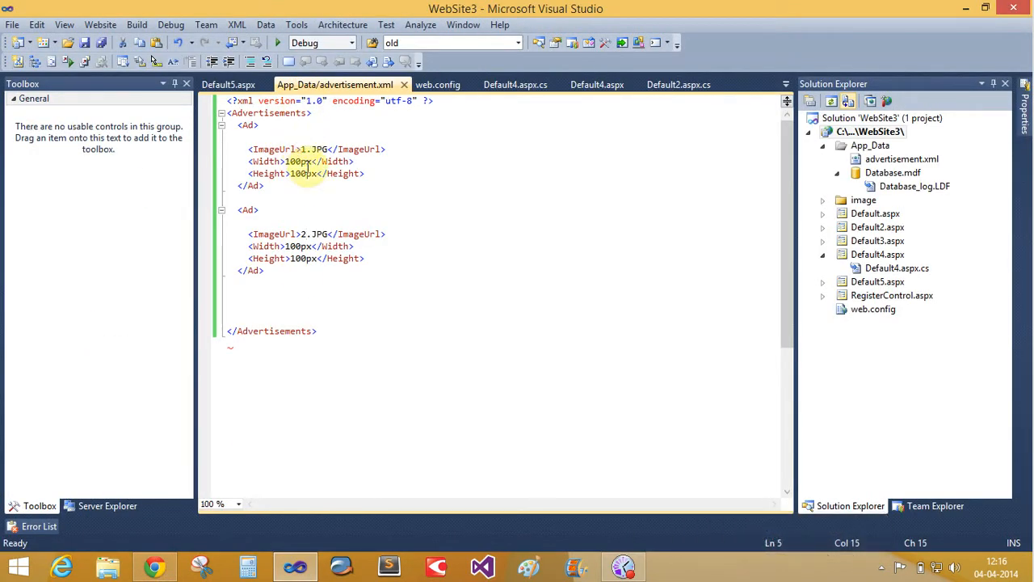
- Change the ImageUrl values to ~/image/1.JPG and ~/image/2.JPG, checking the image folder, and save
{"action": "type", "text": "image"}
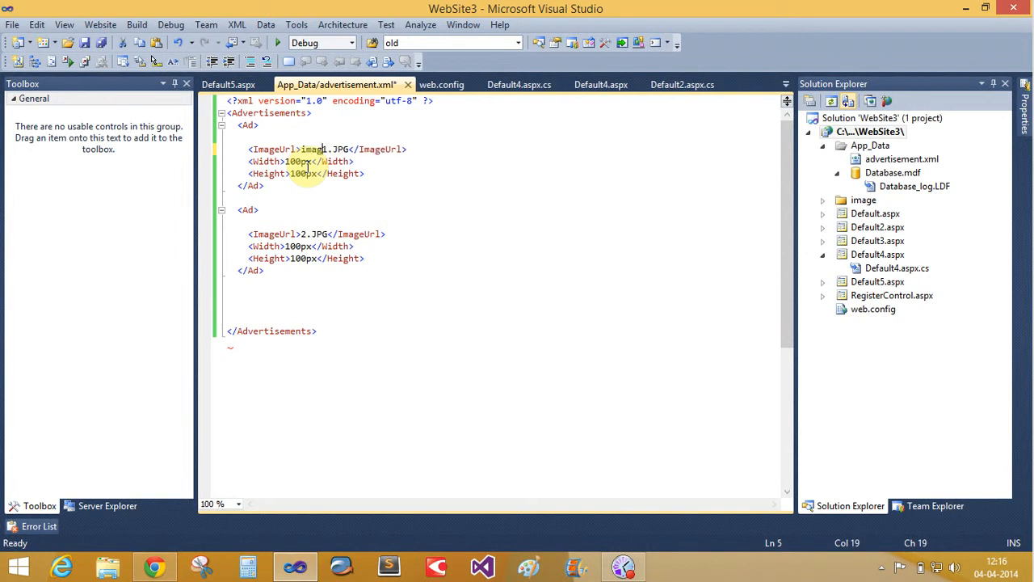
{"action": "type", "text": "/"}
{"action": "left_click", "coordinate": [317, 233]}
{"action": "type", "text": "~/image/"}
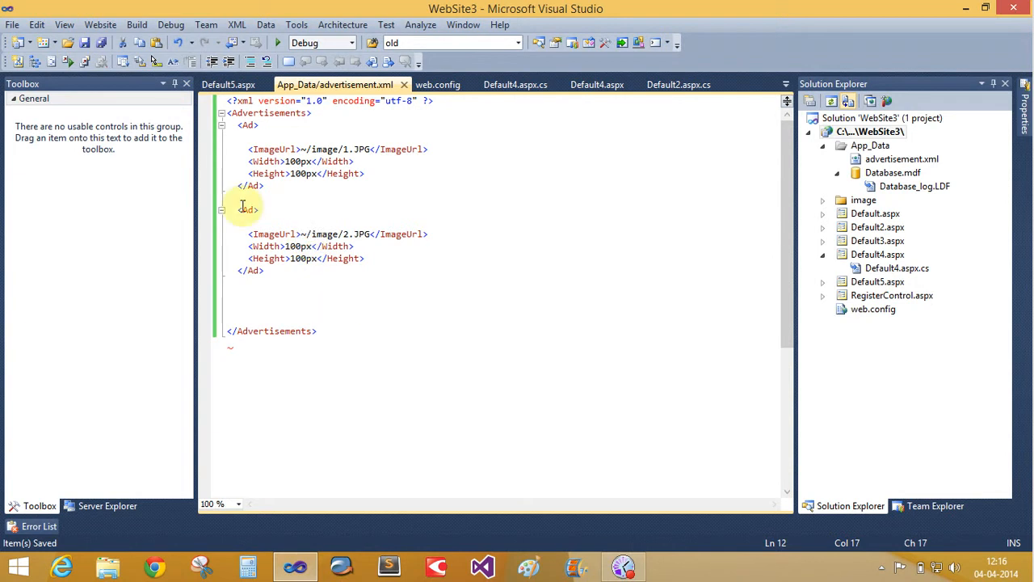
{"action": "left_click", "coordinate": [228, 84]}
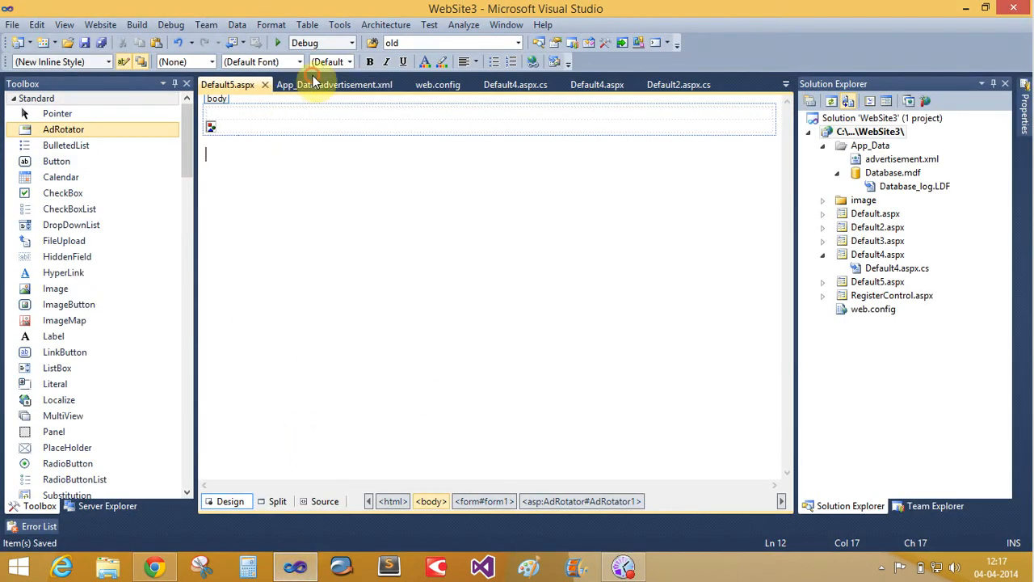
{"action": "left_click", "coordinate": [334, 84]}
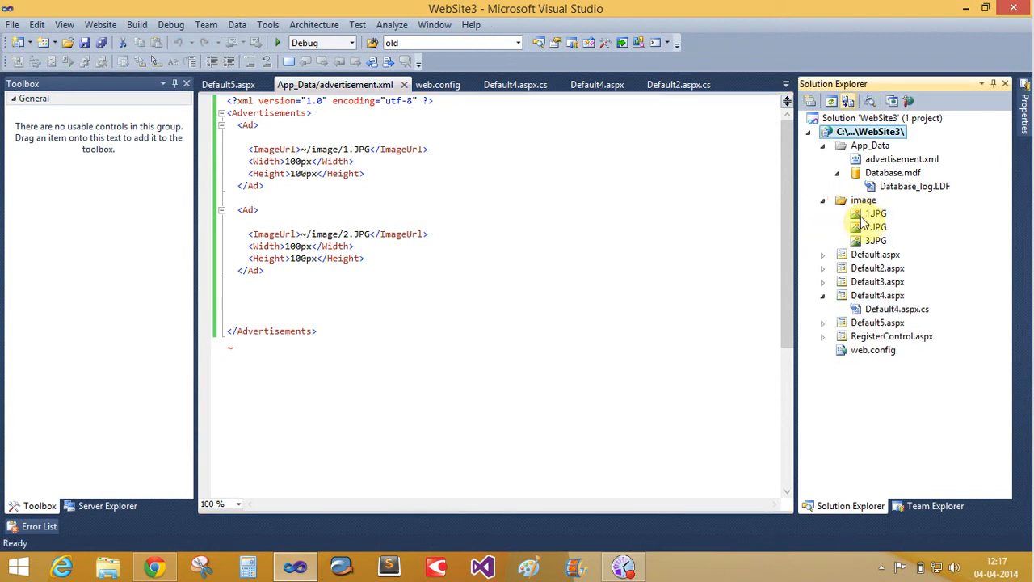
{"action": "left_click", "coordinate": [865, 133]}
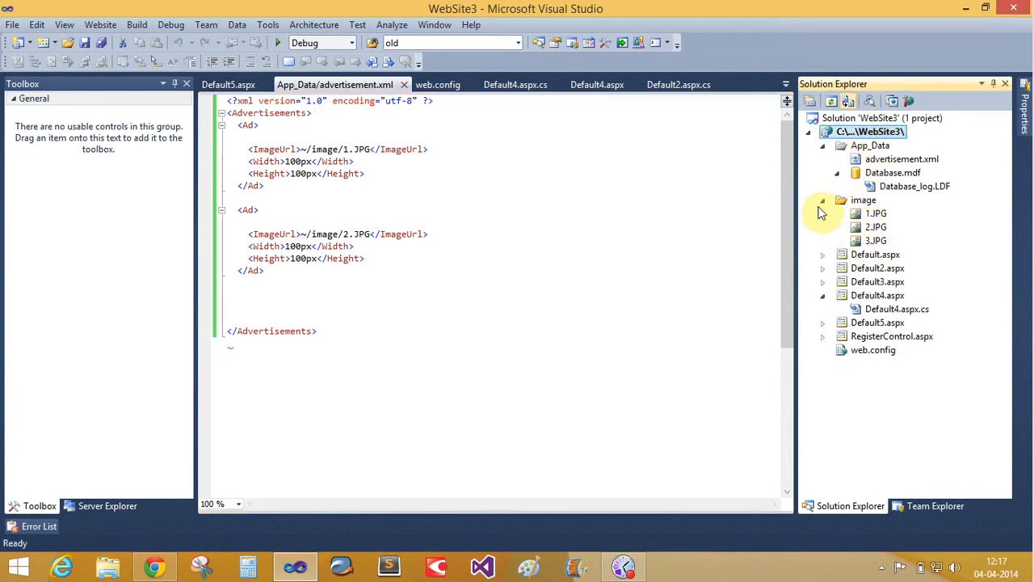
{"action": "mouse_move", "coordinate": [837, 207]}
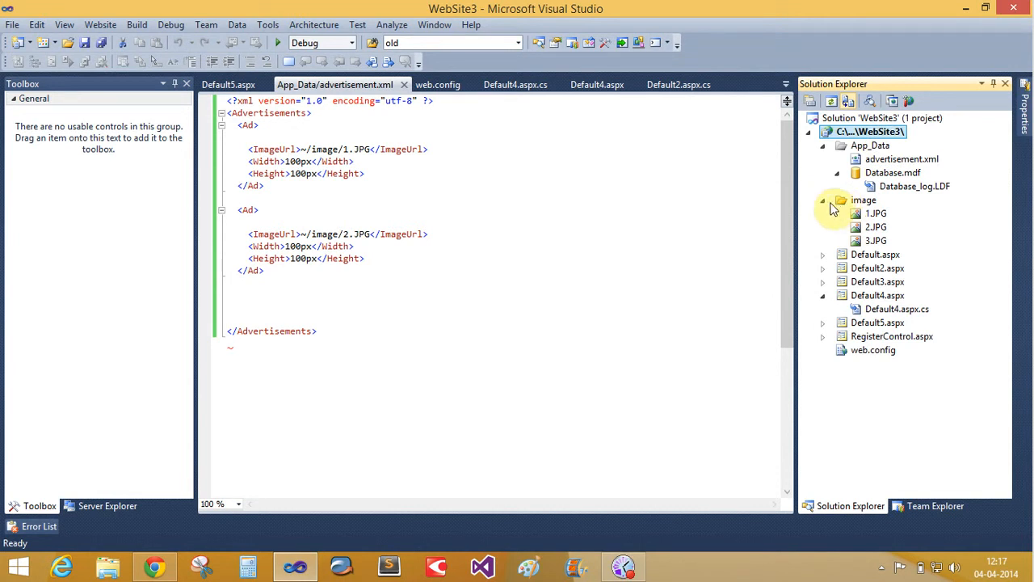
{"action": "left_click", "coordinate": [843, 201]}
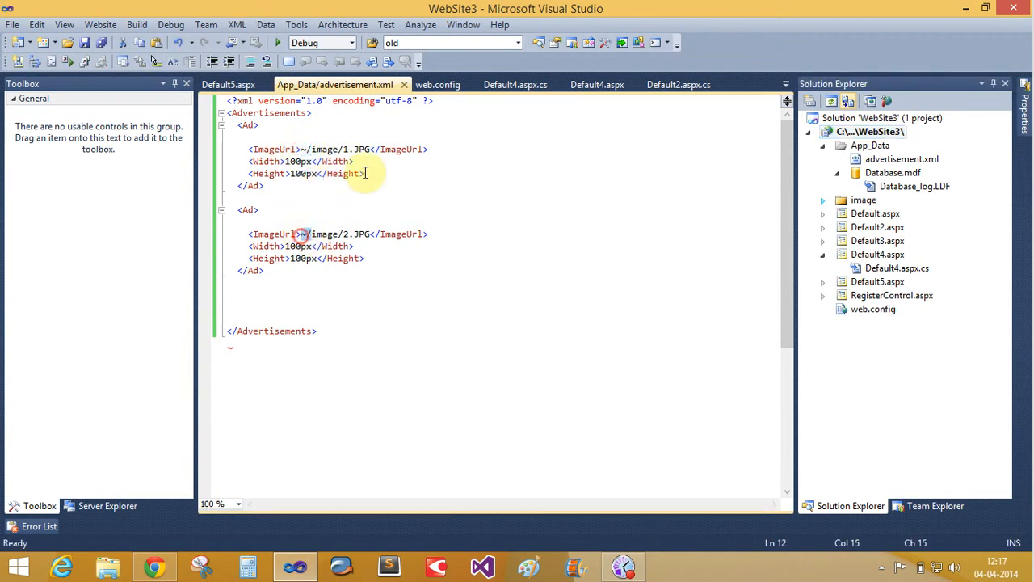
{"action": "key", "text": "Ctrl+S"}
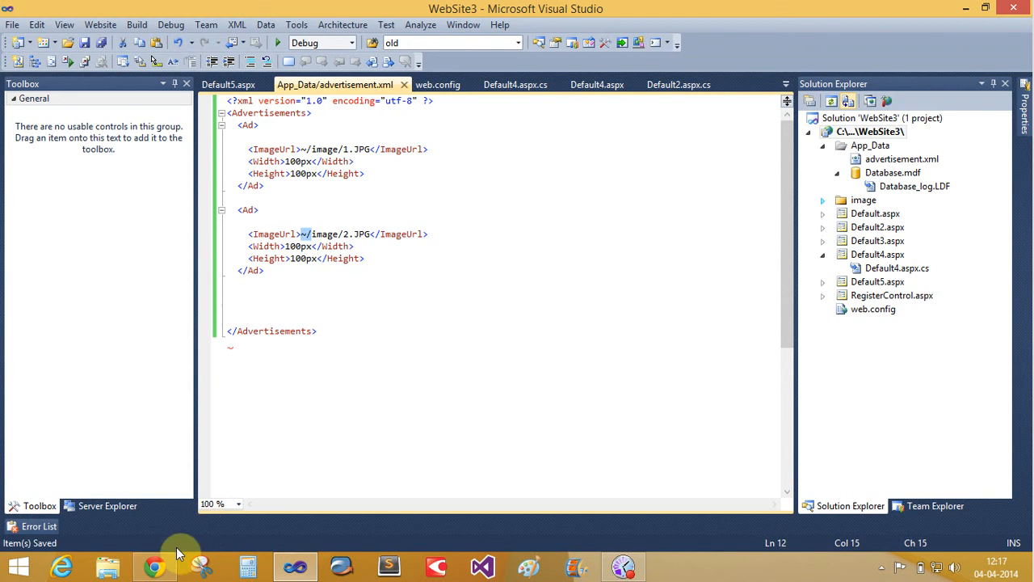
- Reload the localhost Default5.aspx page in Chrome to show the ad with the new image paths
{"action": "left_click", "coordinate": [147, 562]}
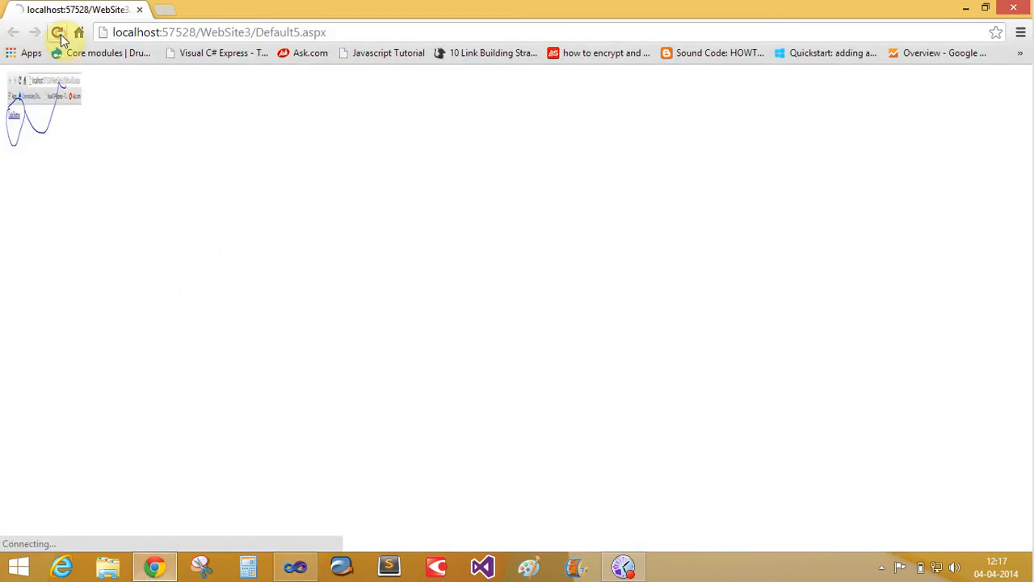
{"action": "left_click", "coordinate": [55, 38]}
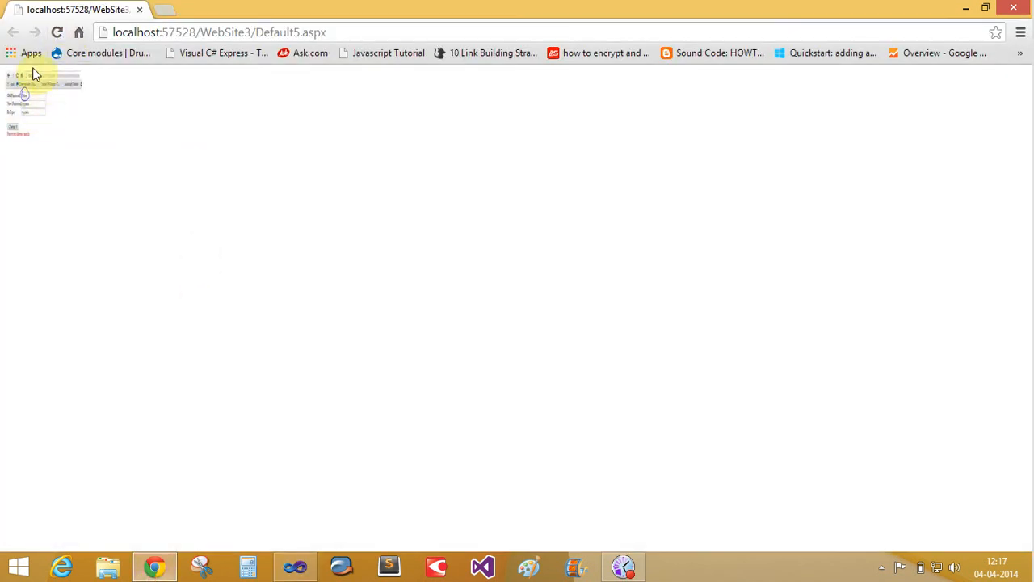